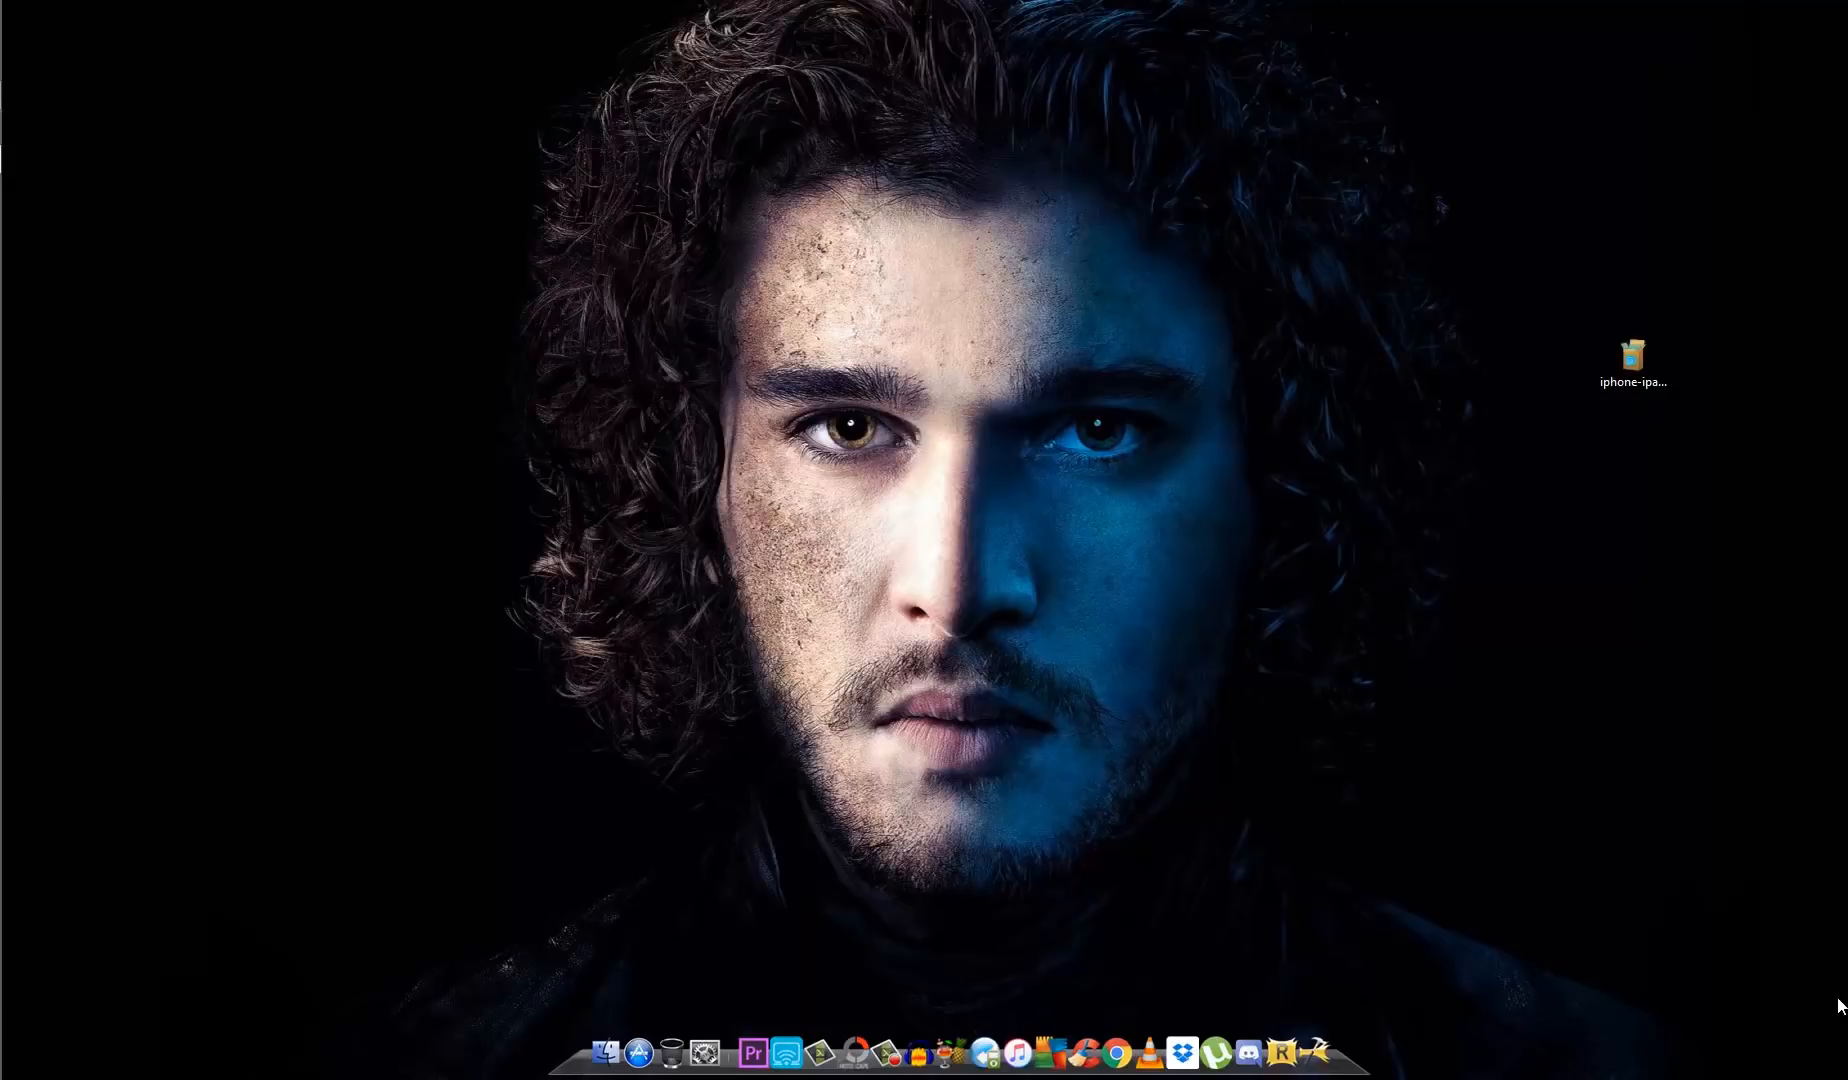
mouse_move(1362, 812)
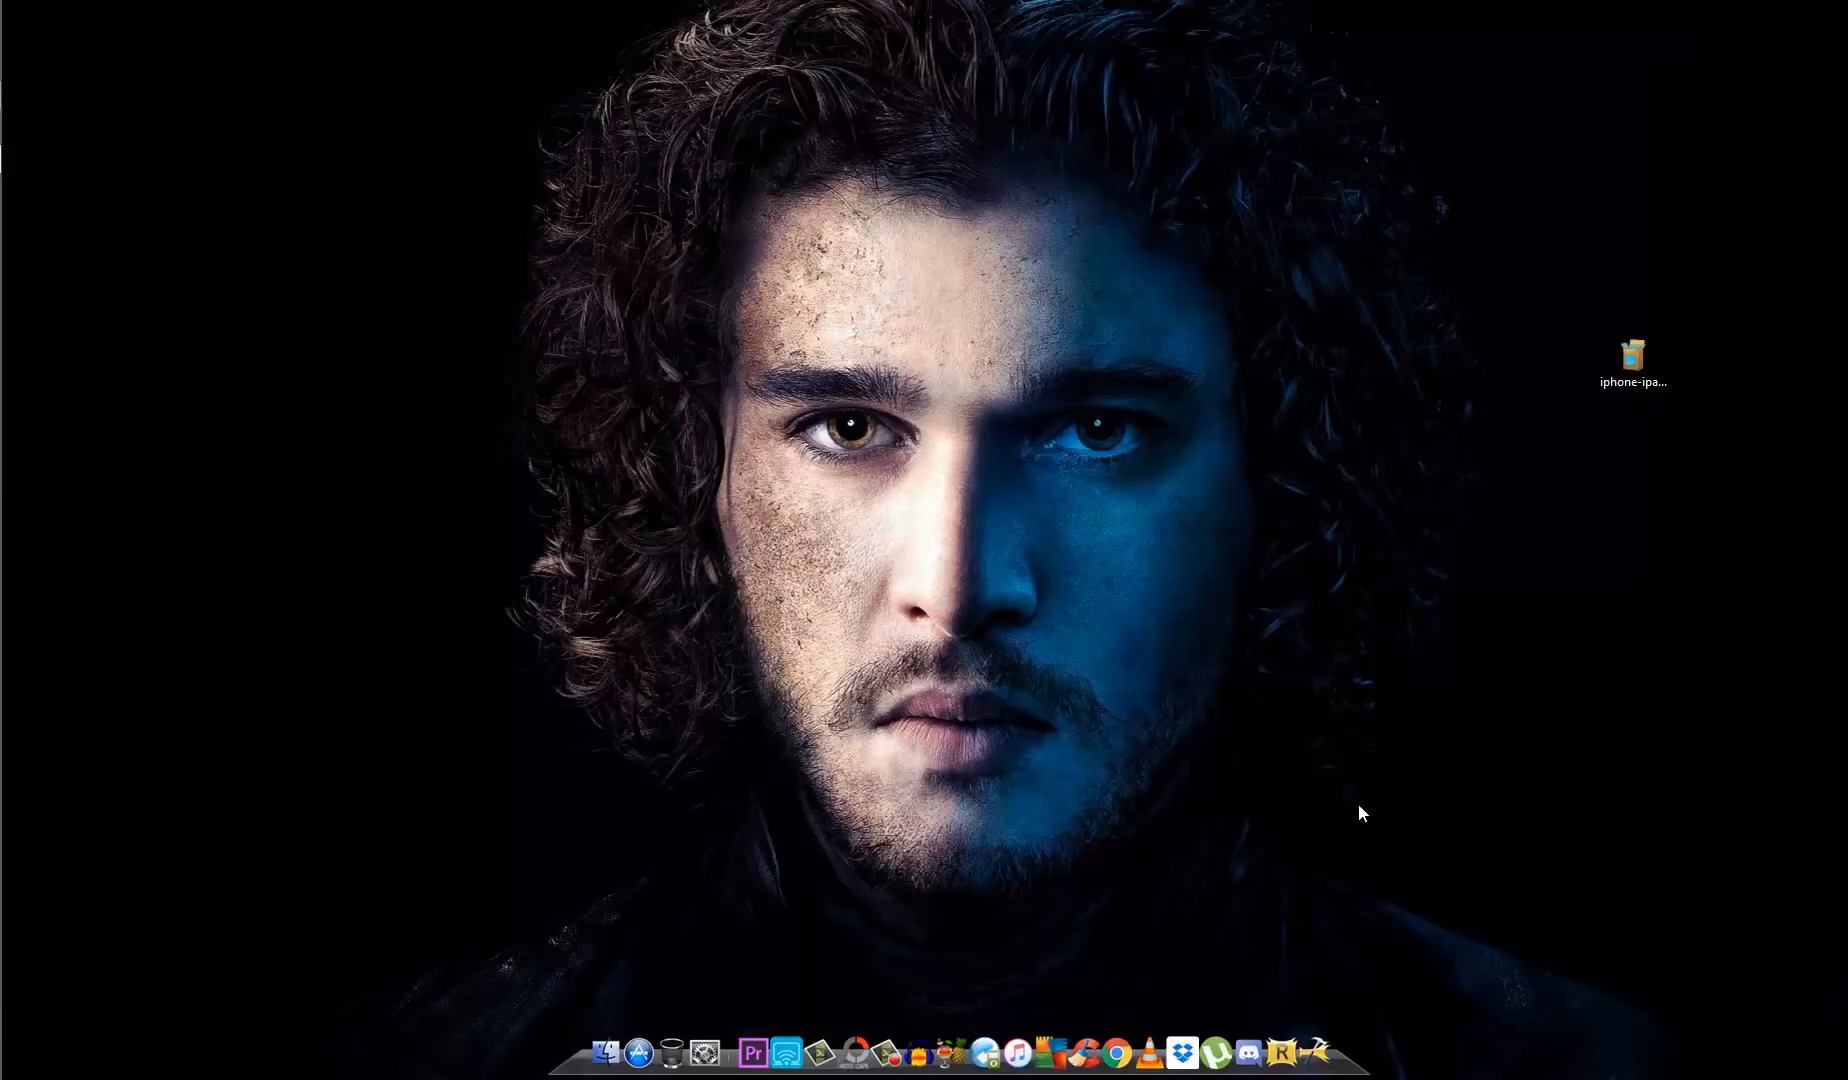
mouse_move(1384, 766)
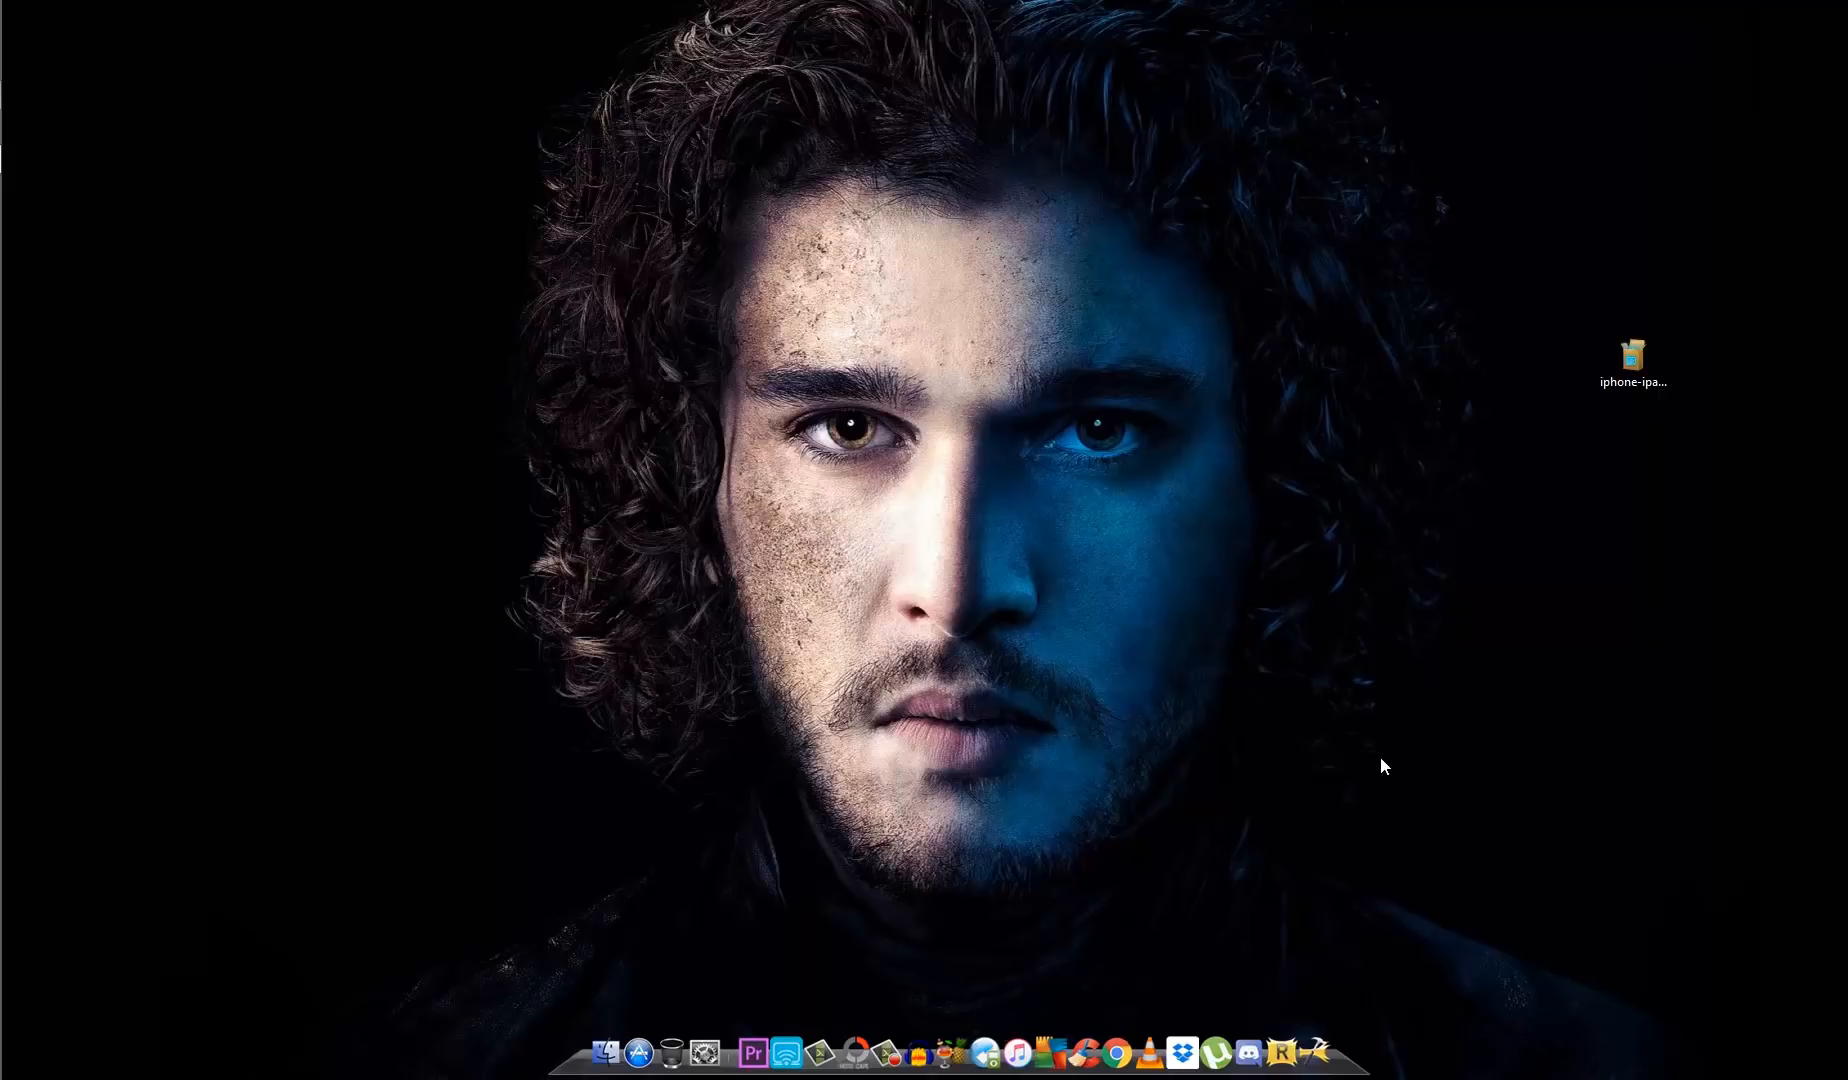
mouse_move(1078, 670)
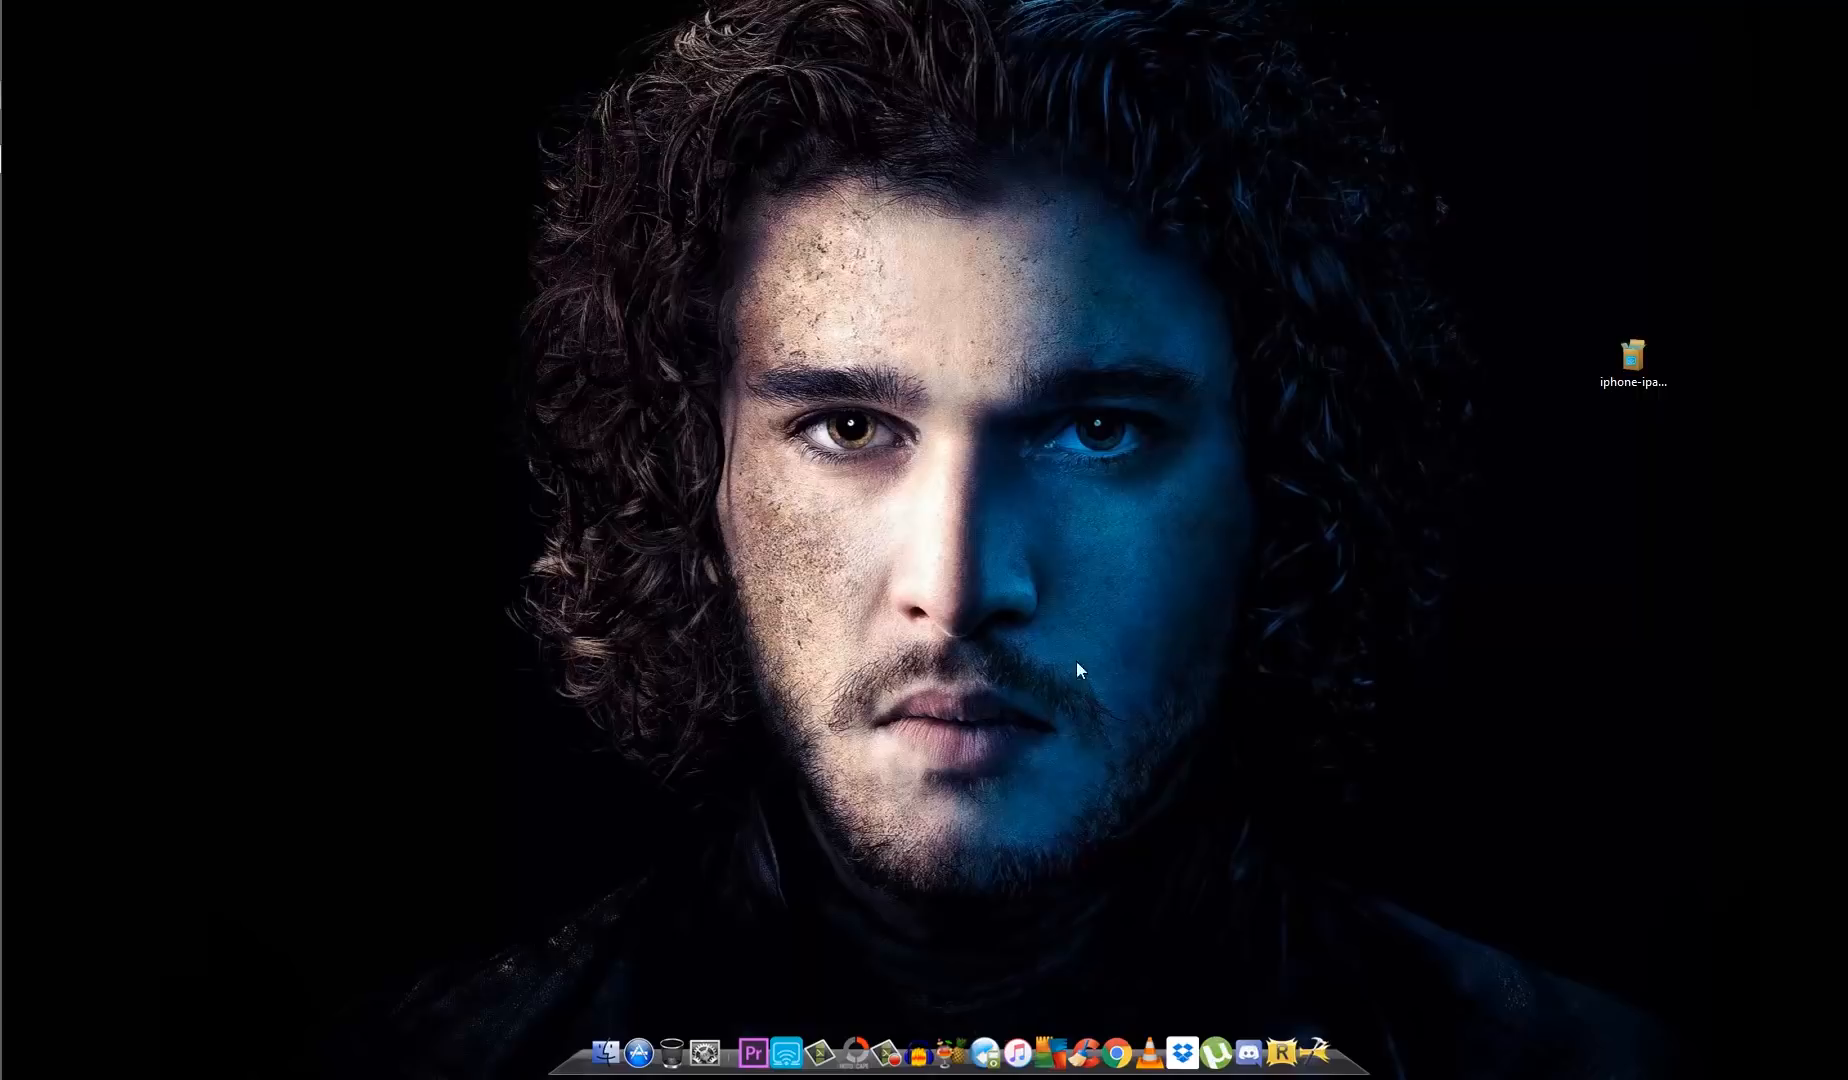
mouse_move(326, 372)
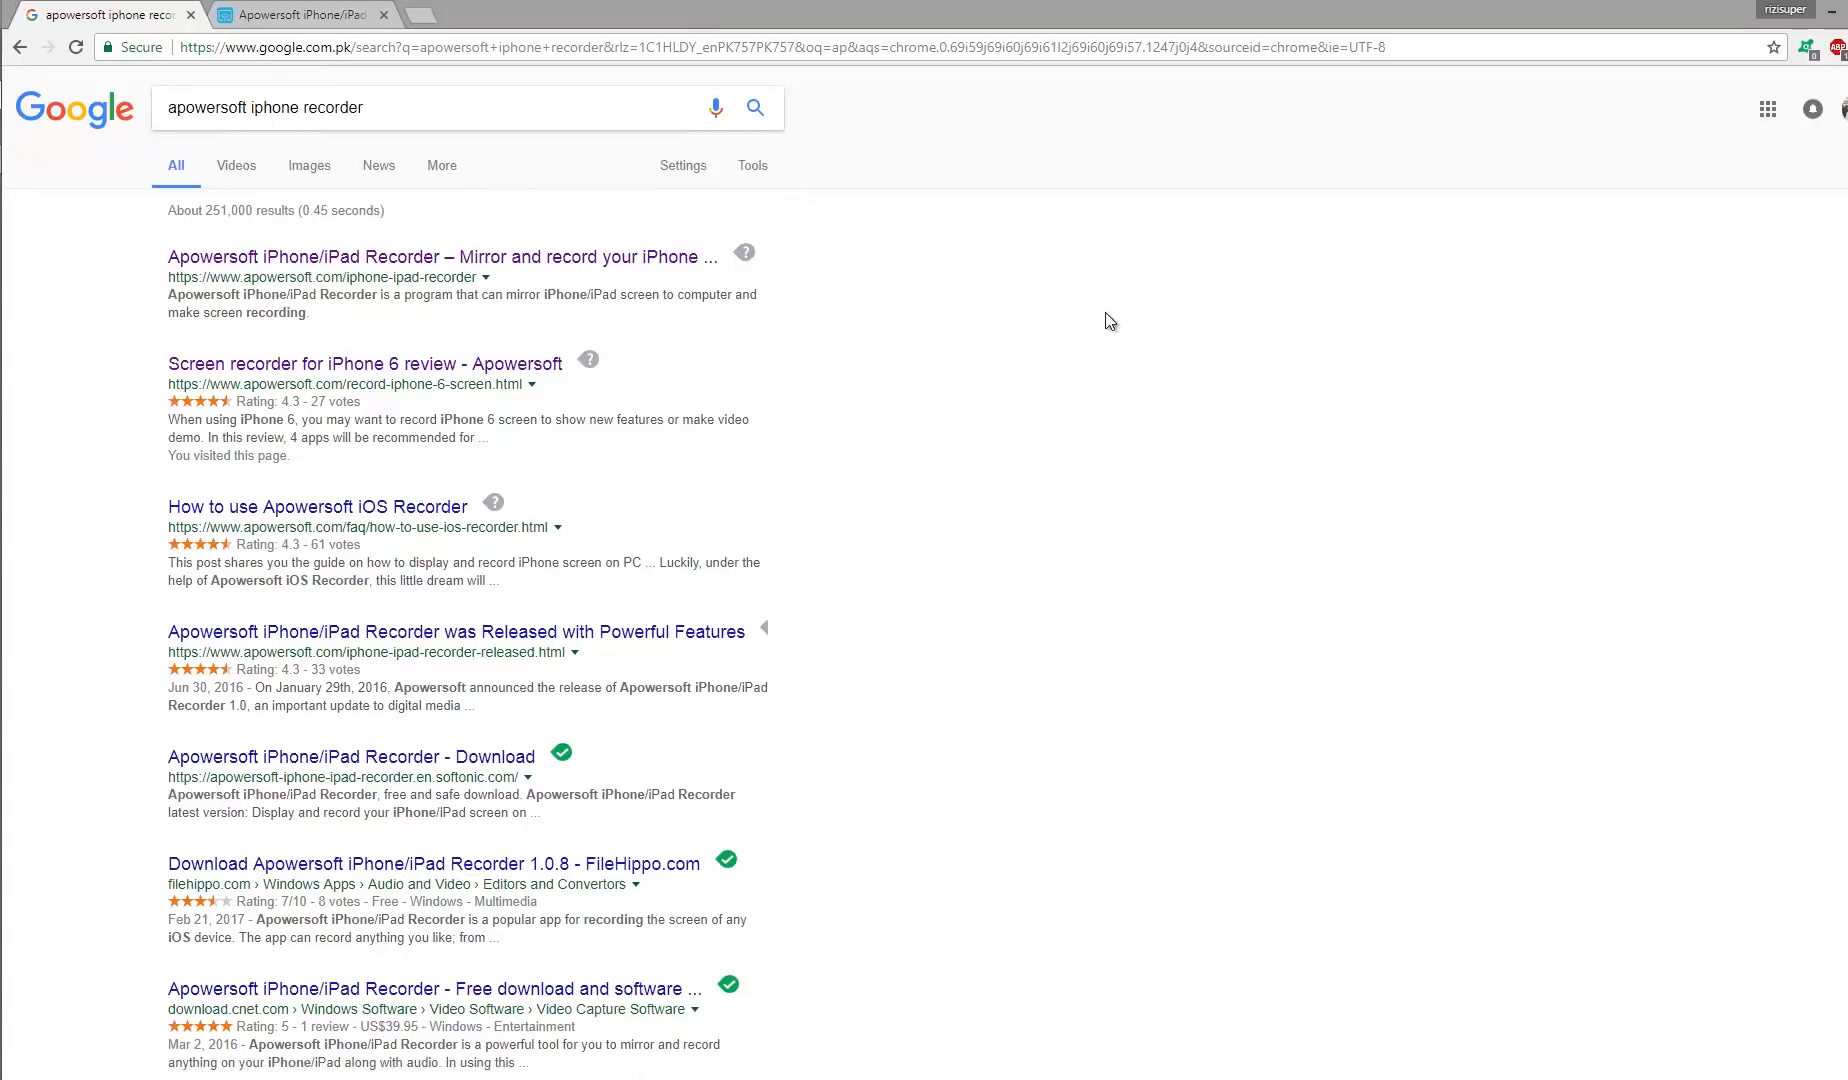
mouse_move(324, 240)
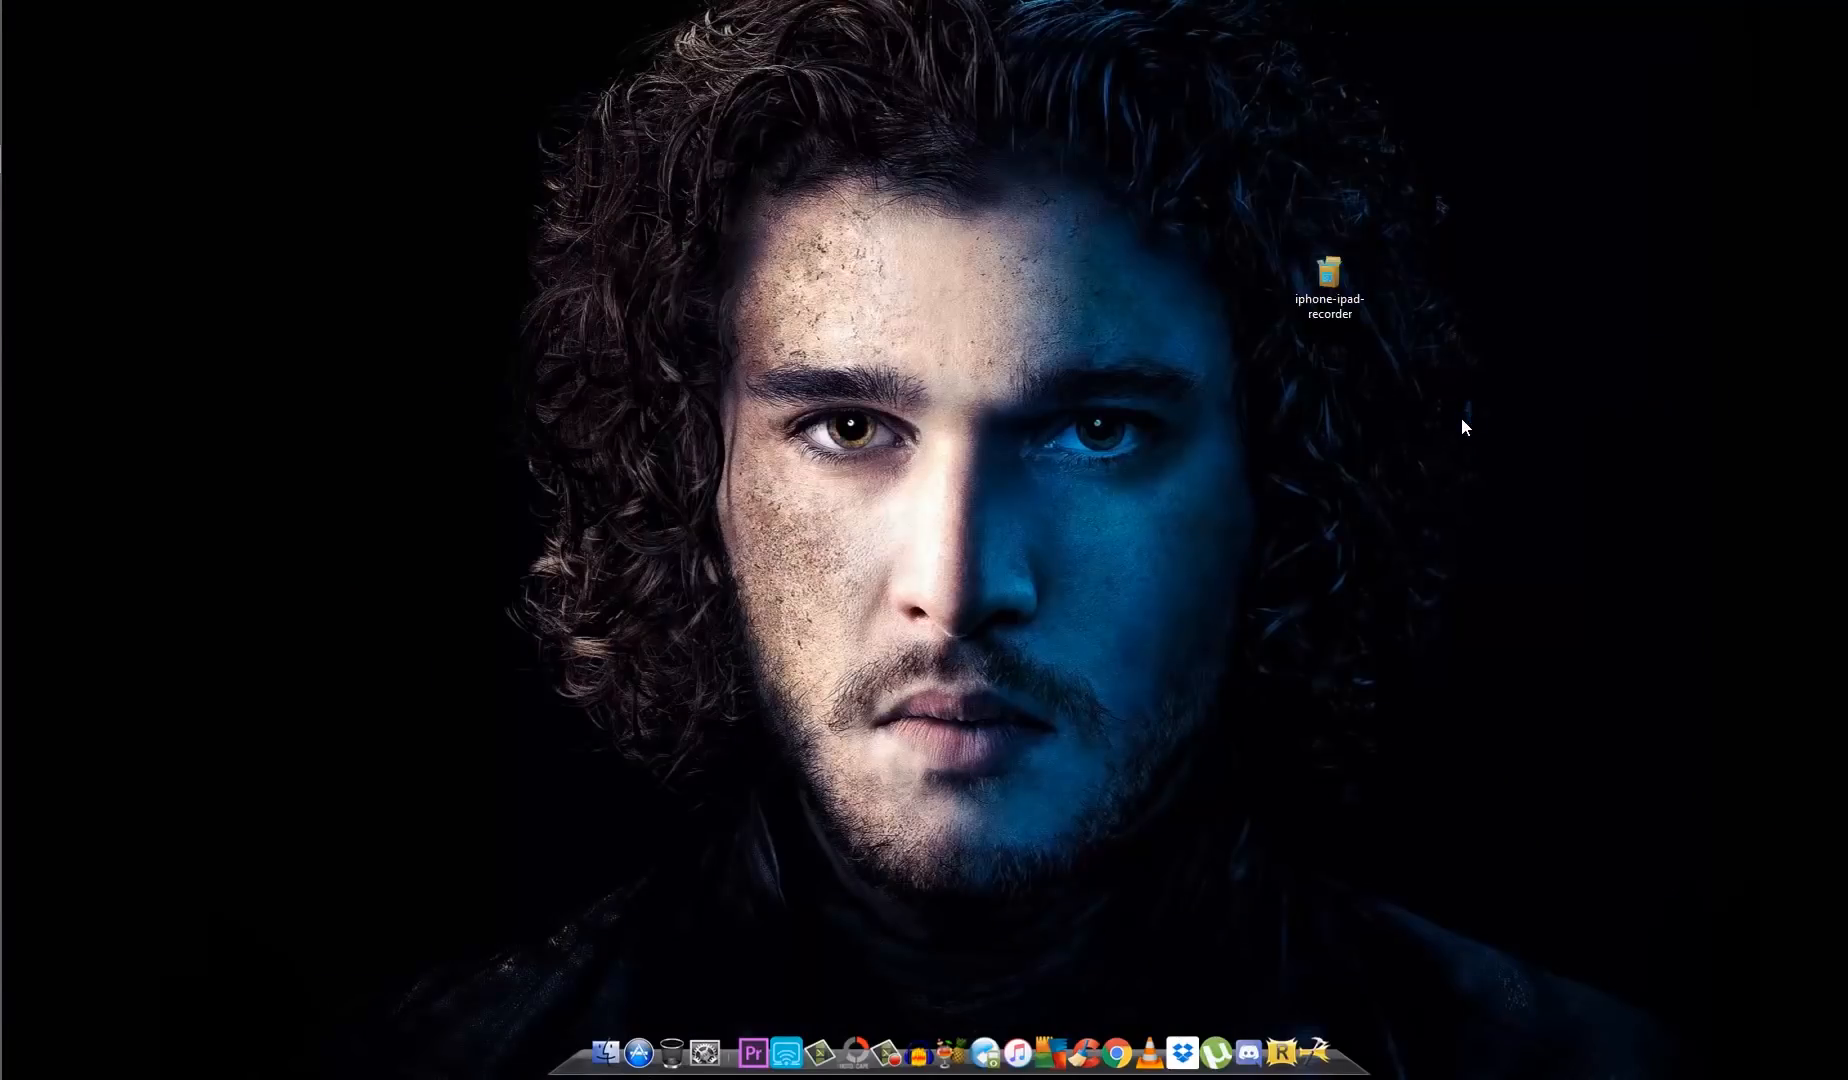
Drag the iphone-ipad-recorder installer file slightly down and to the right on the desktop.
left_click(1328, 282)
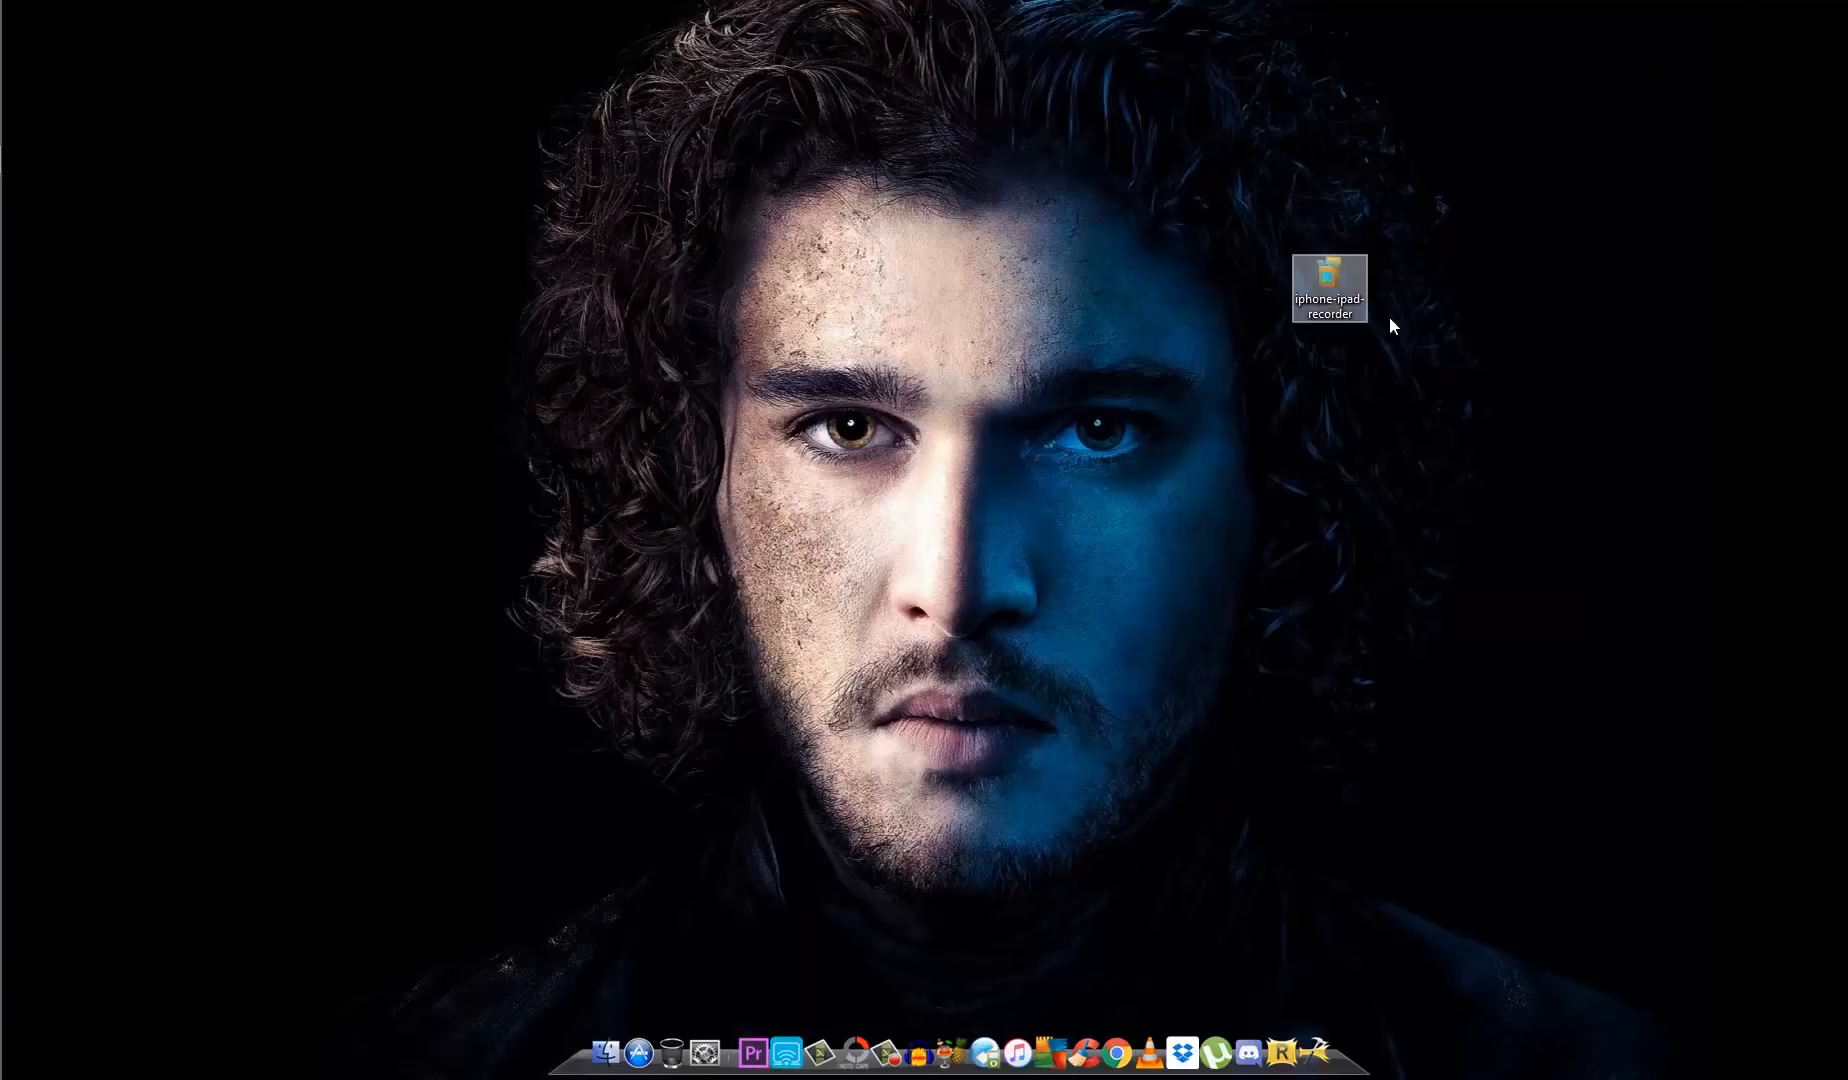
left_click_drag(1330, 282, 1480, 366)
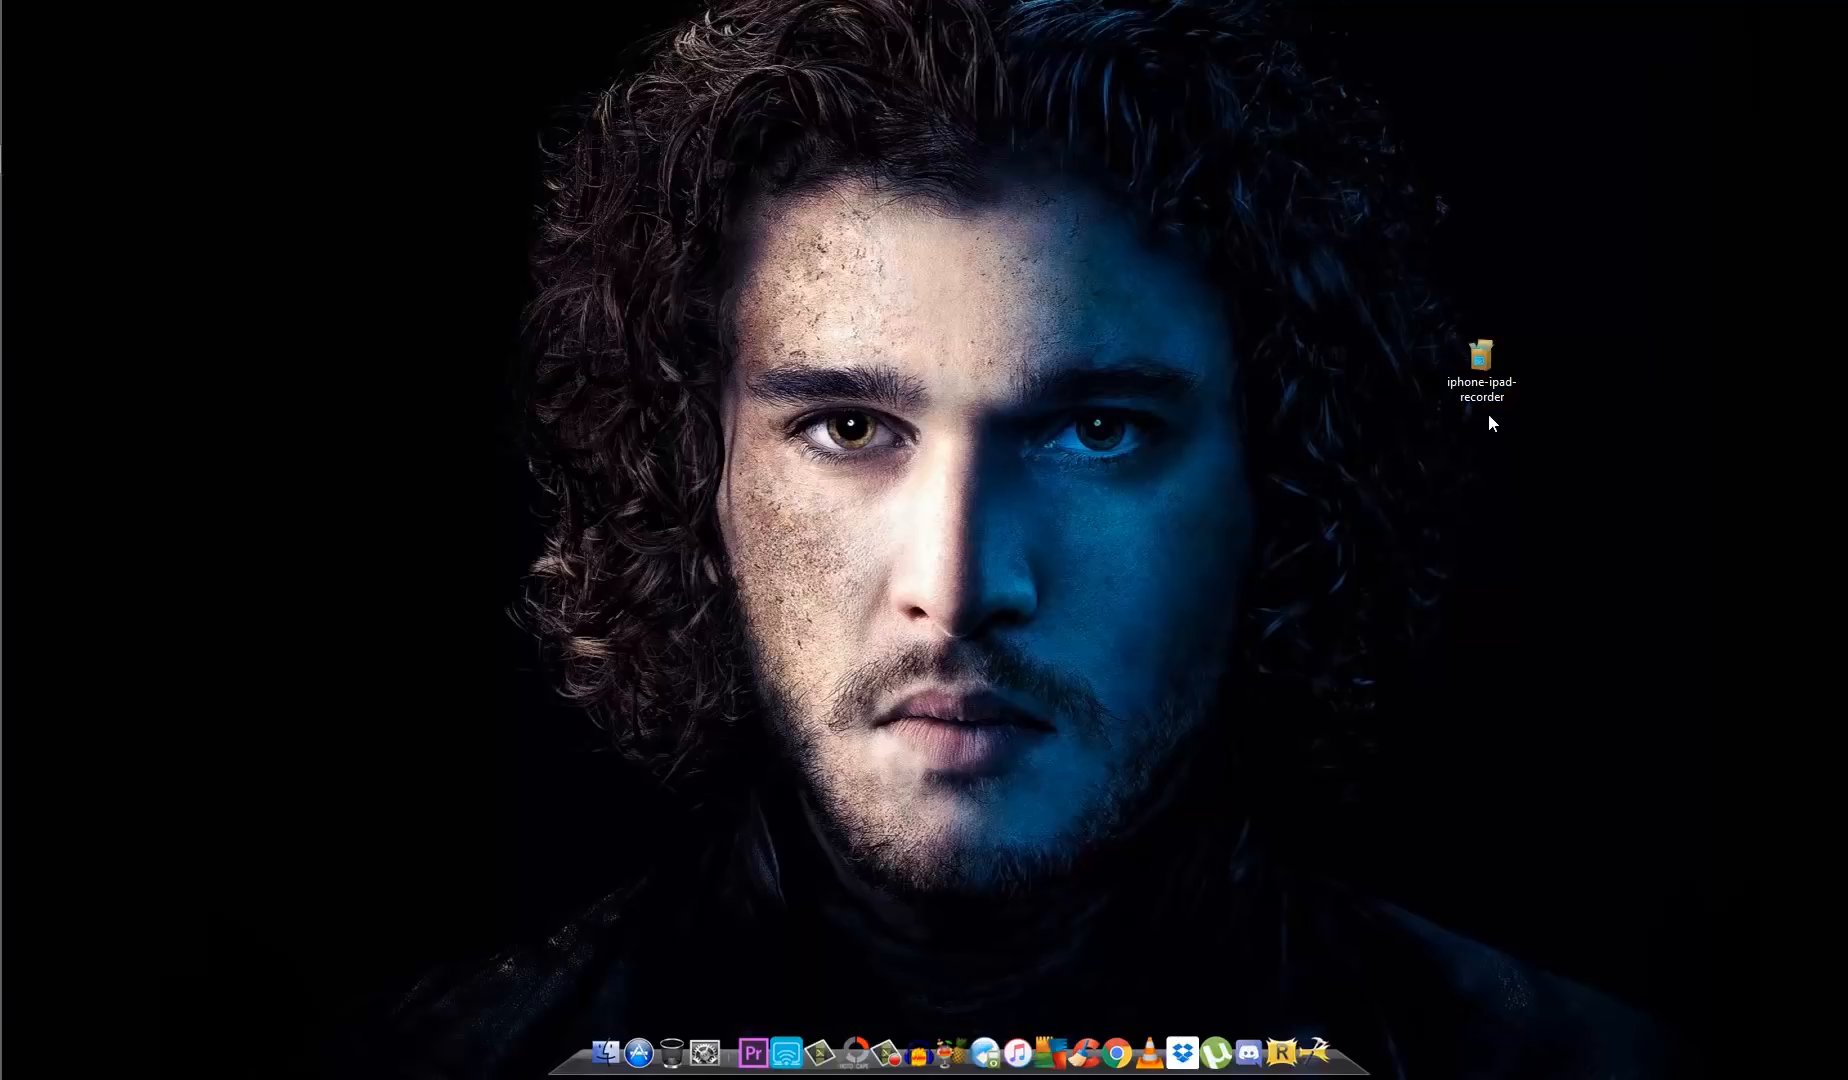
mouse_move(1454, 462)
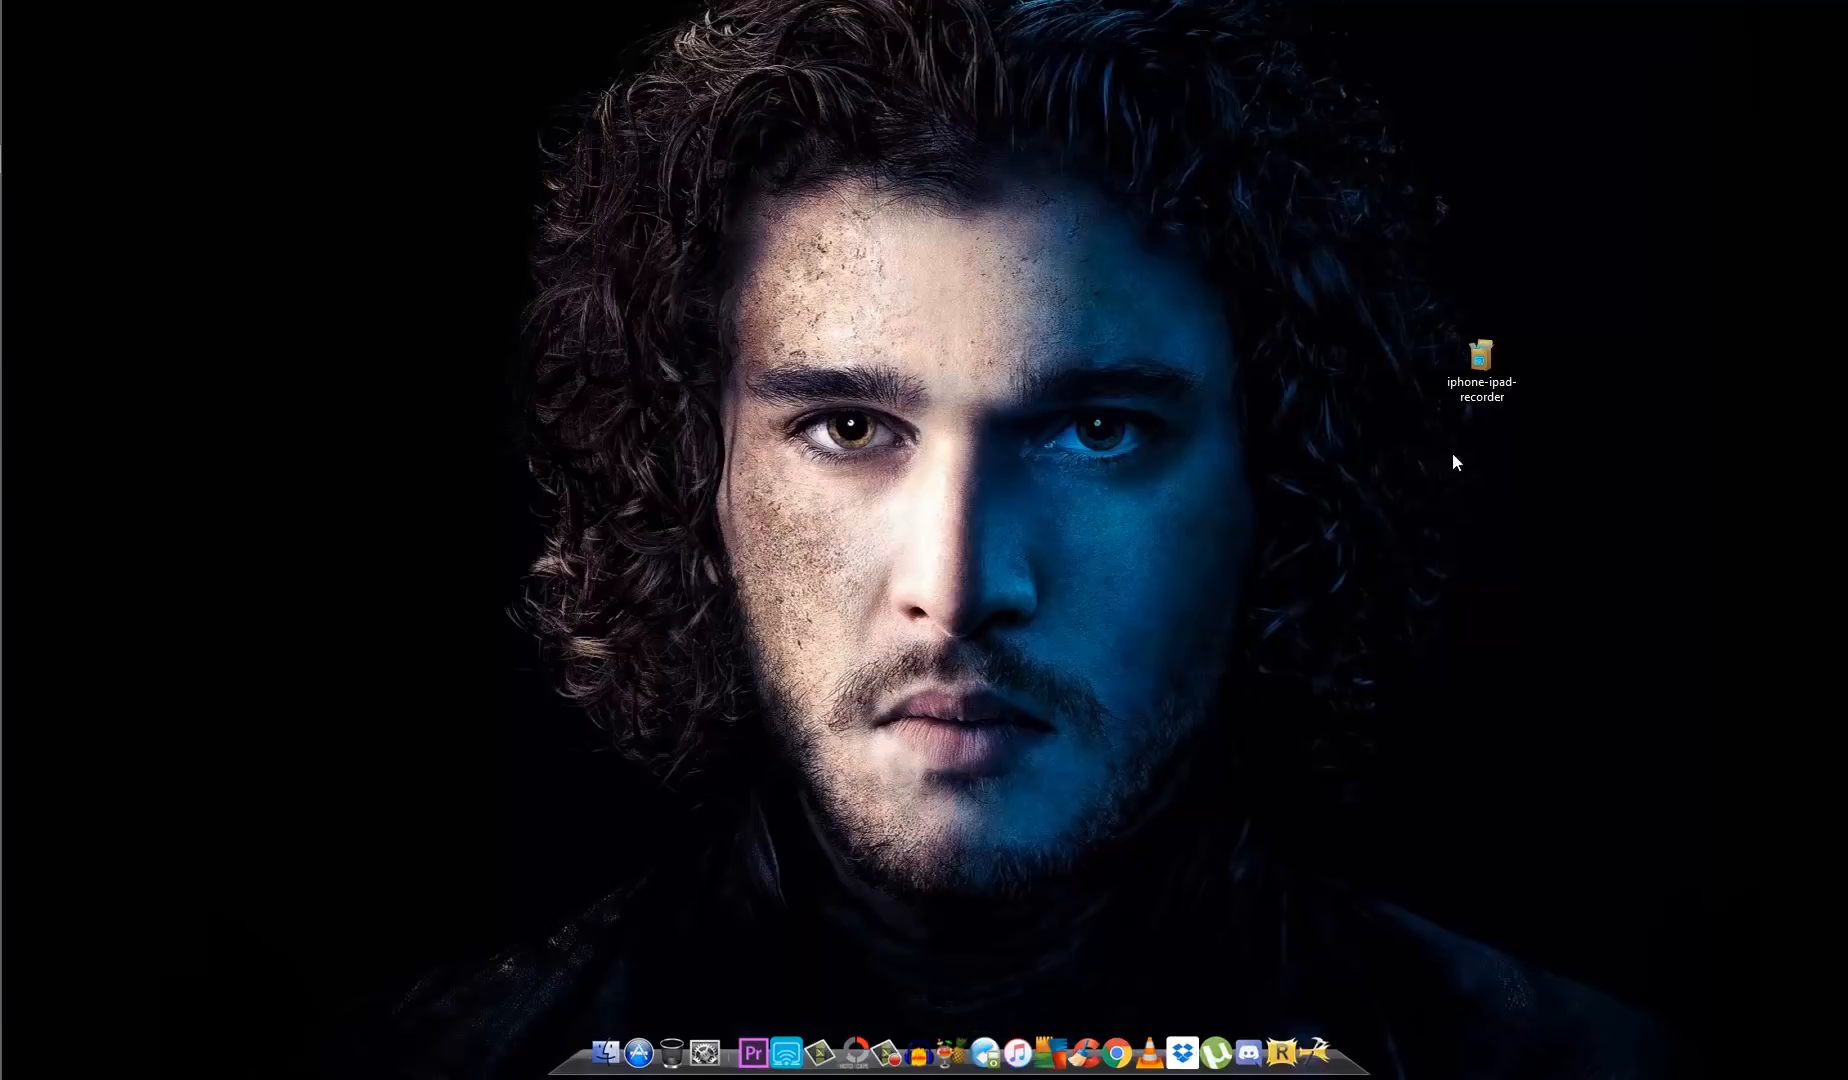
mouse_move(788, 1050)
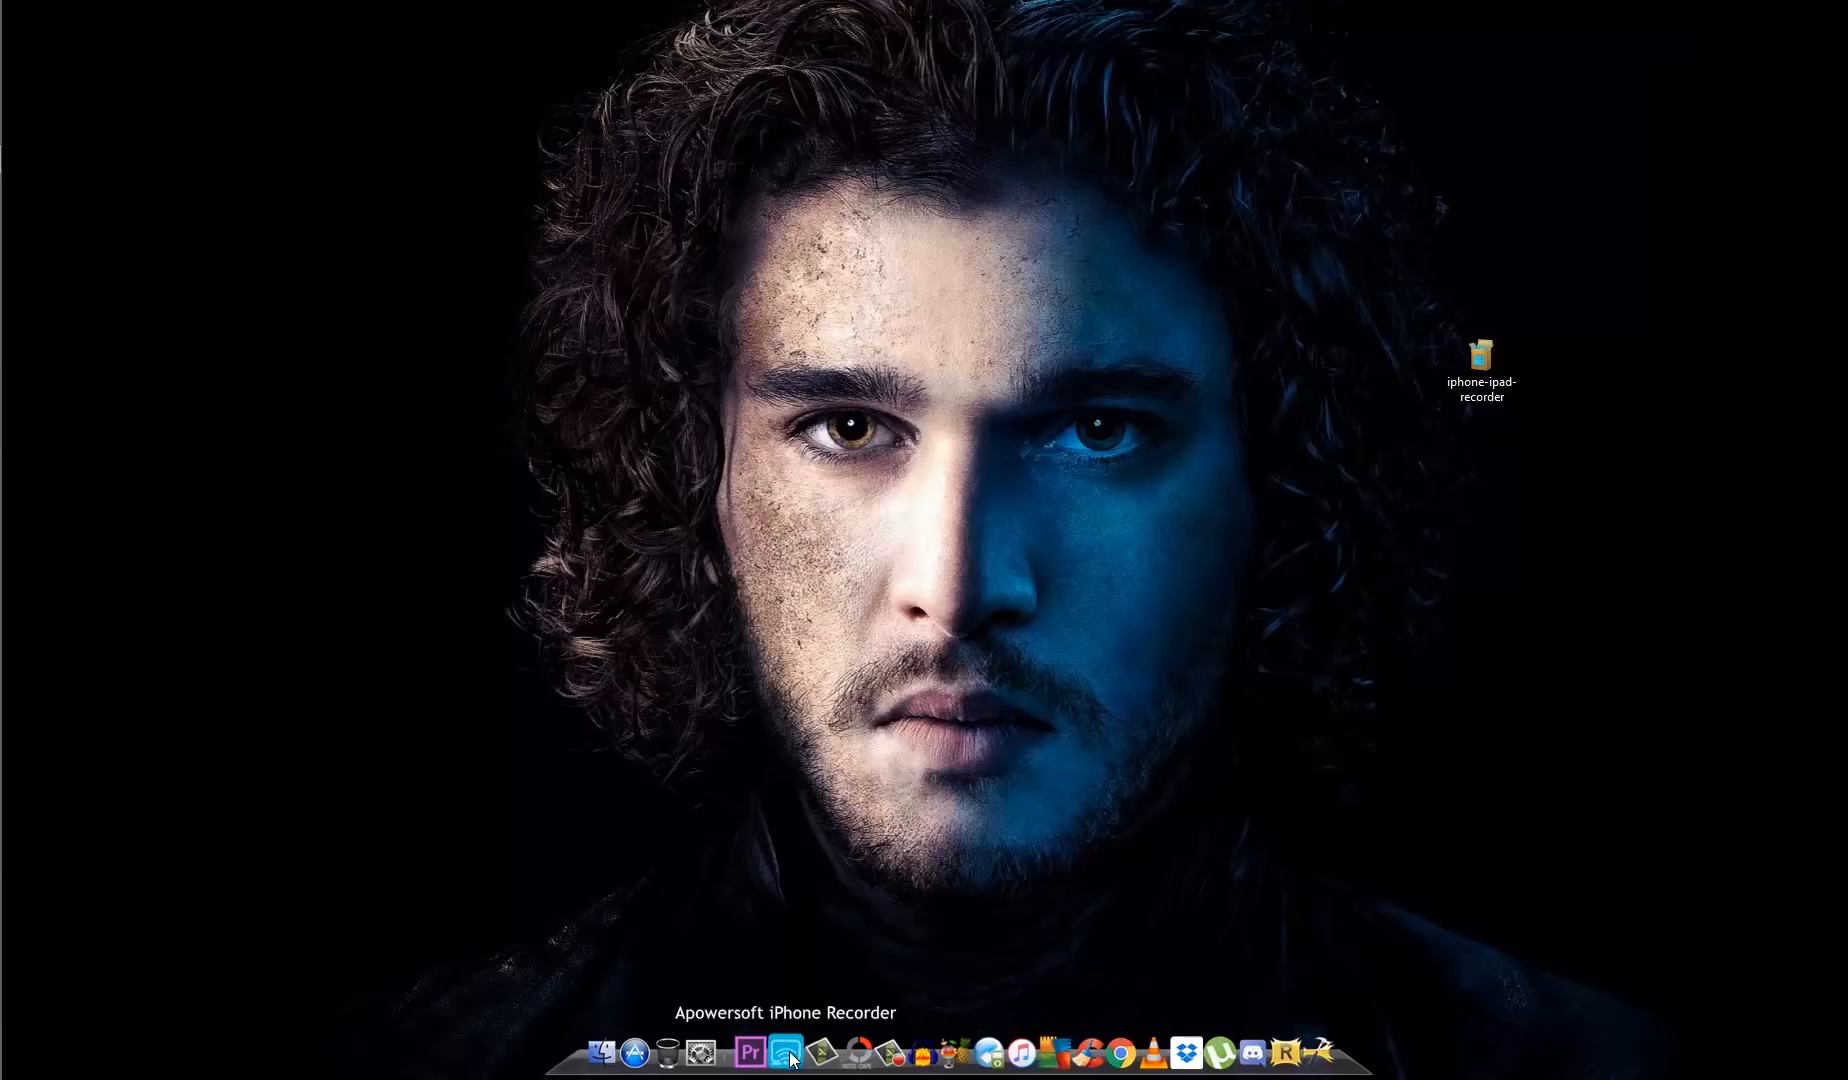
Launch Apowersoft iPhone Recorder from the dock and choose Evaluate to continue the trial.
left_click(784, 1050)
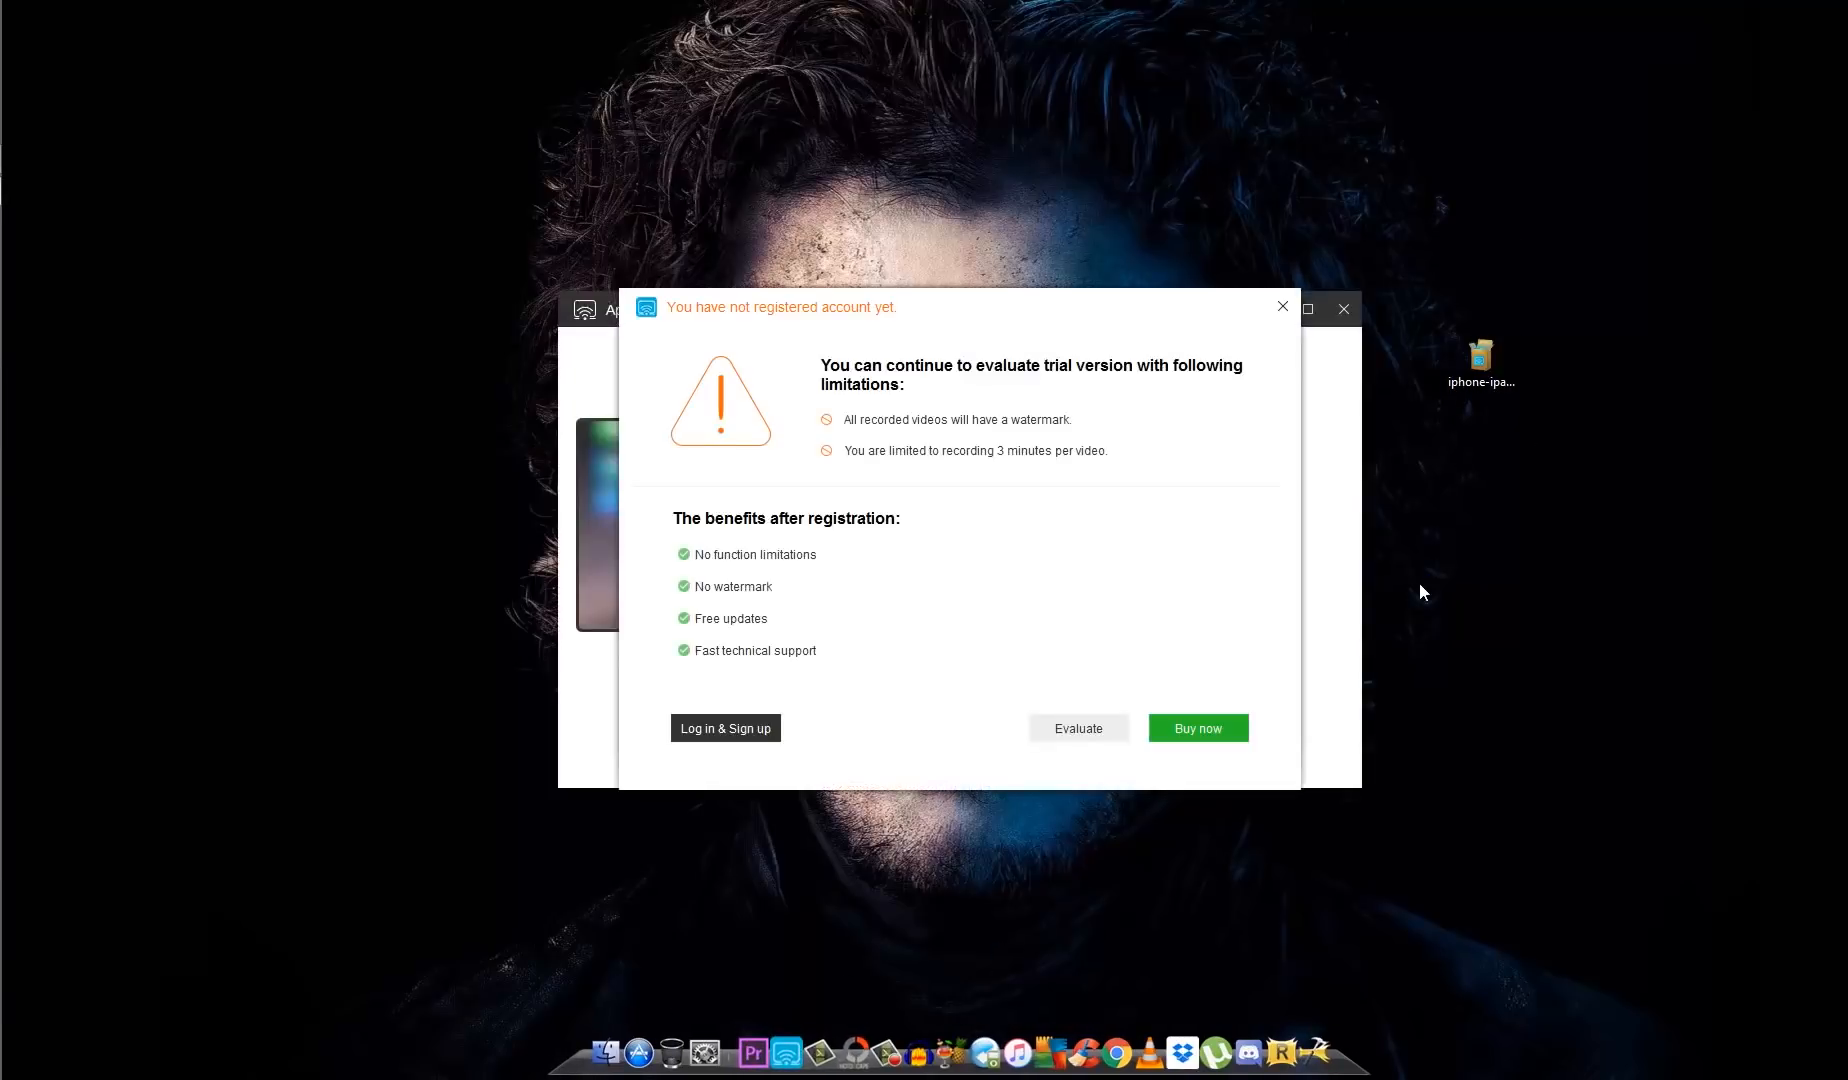
mouse_move(932, 800)
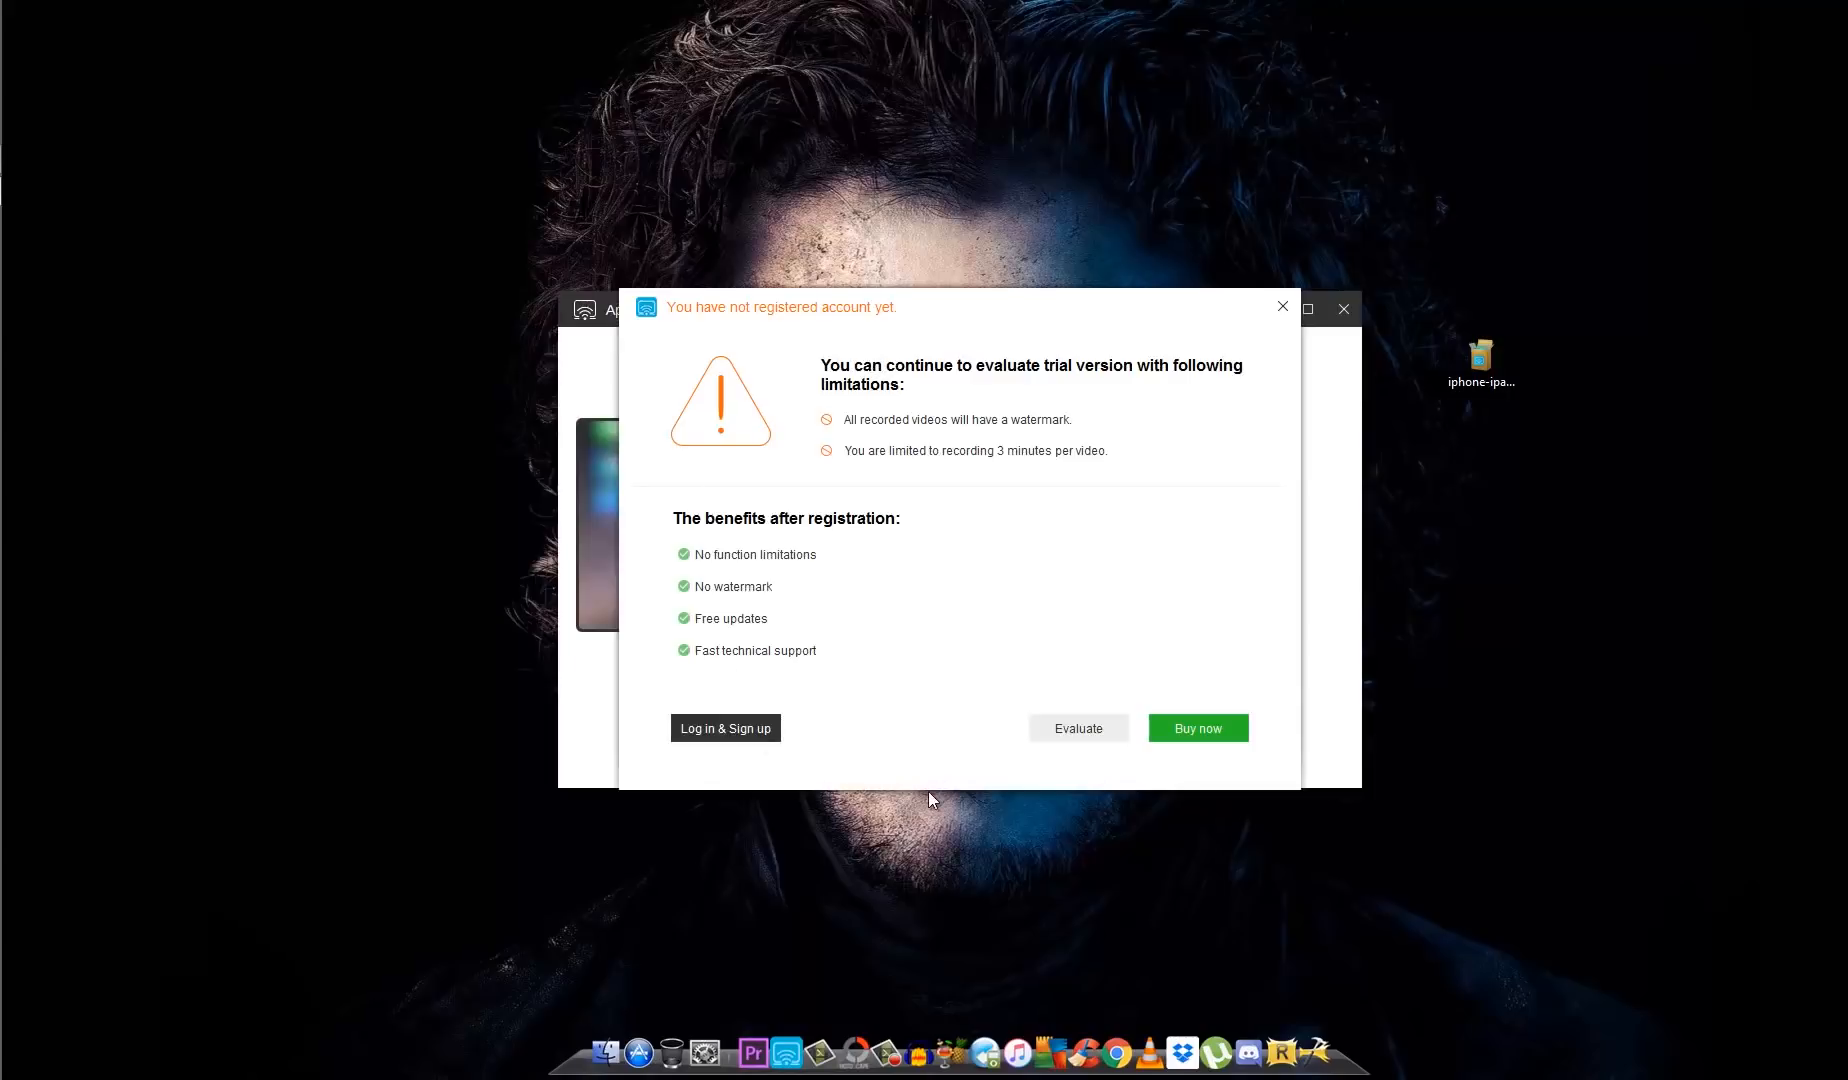
mouse_move(908, 740)
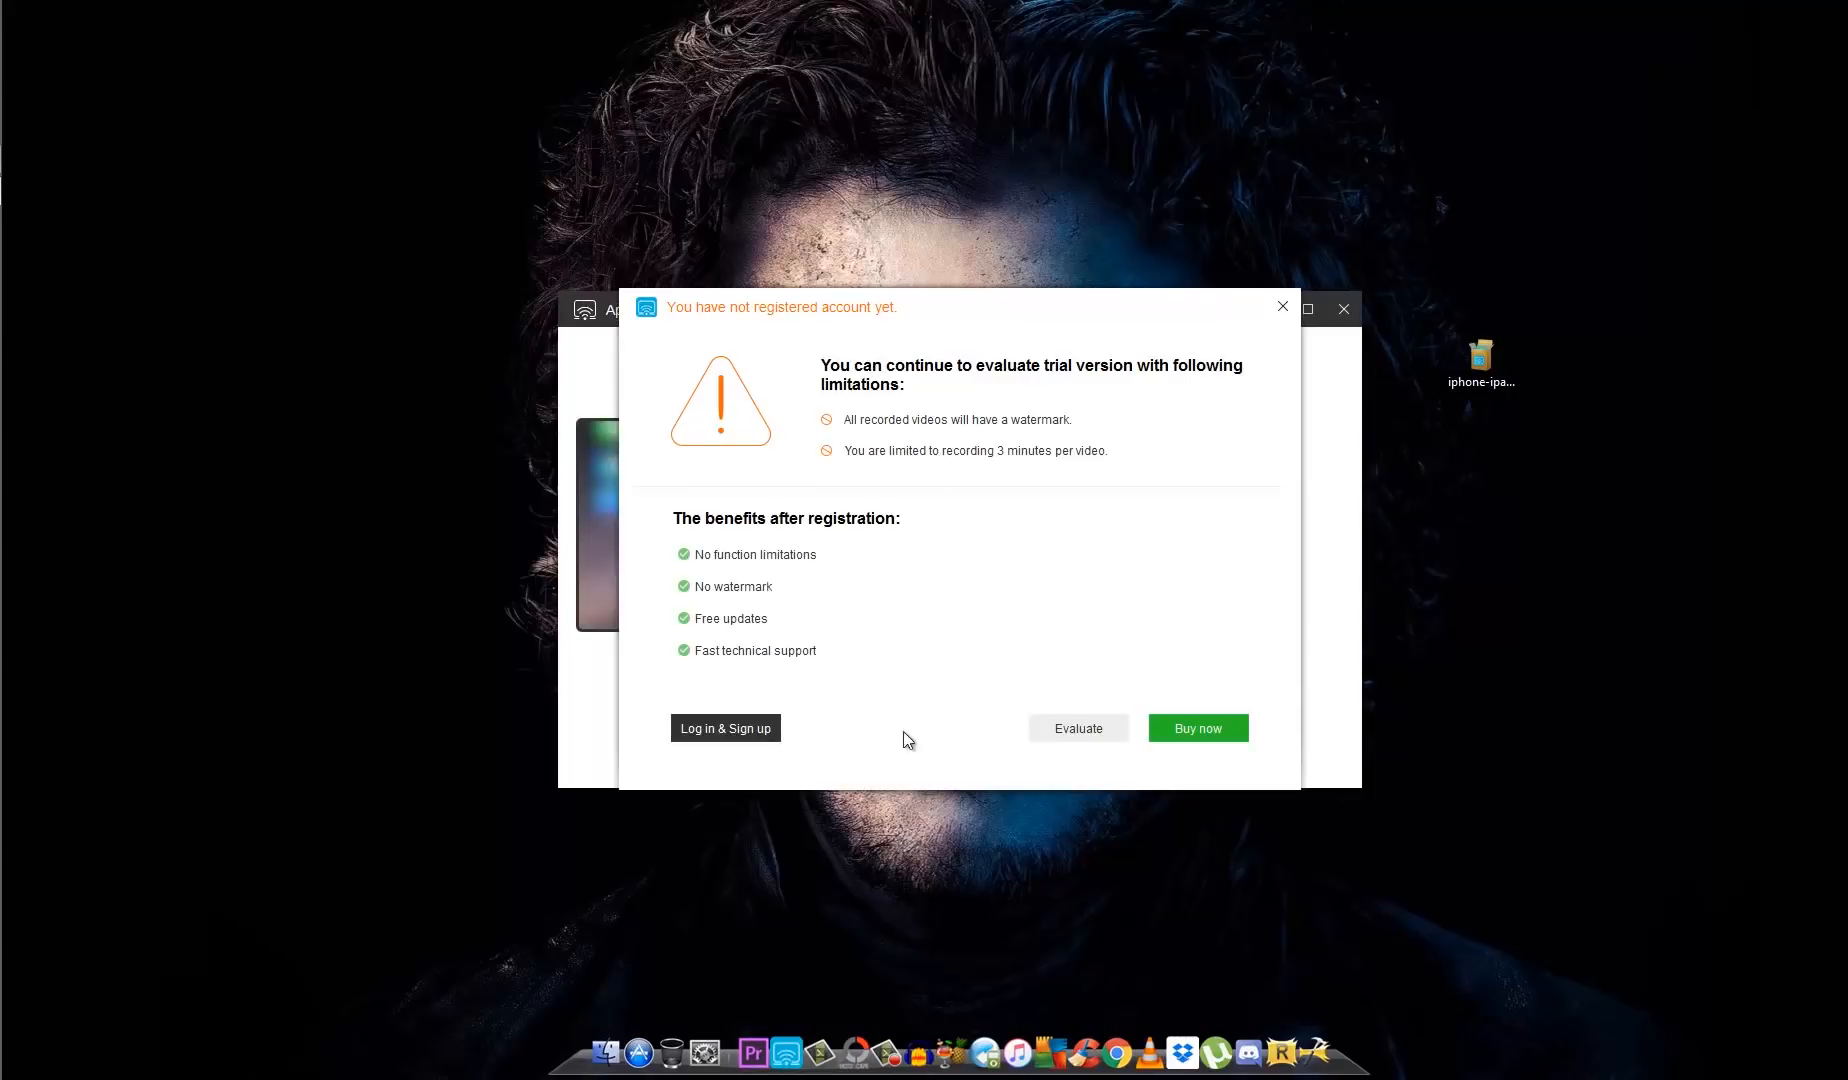
mouse_move(926, 404)
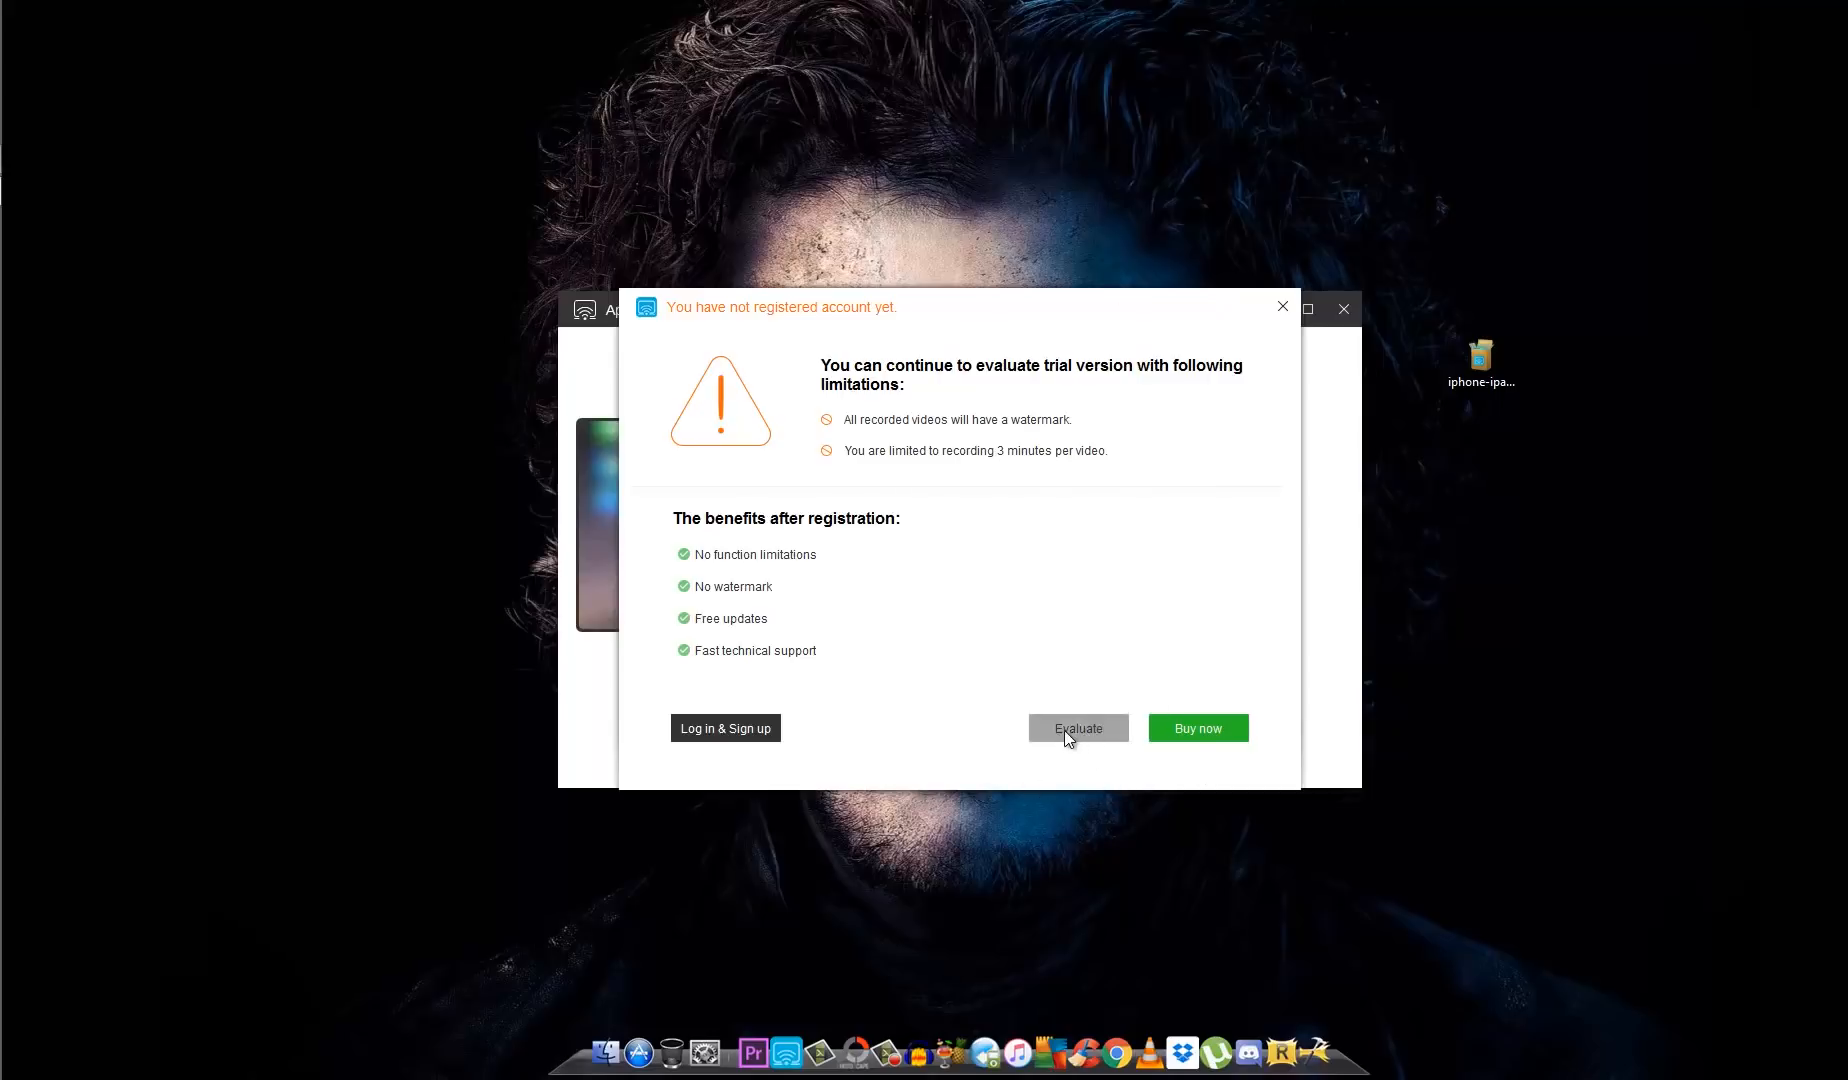
left_click(1076, 728)
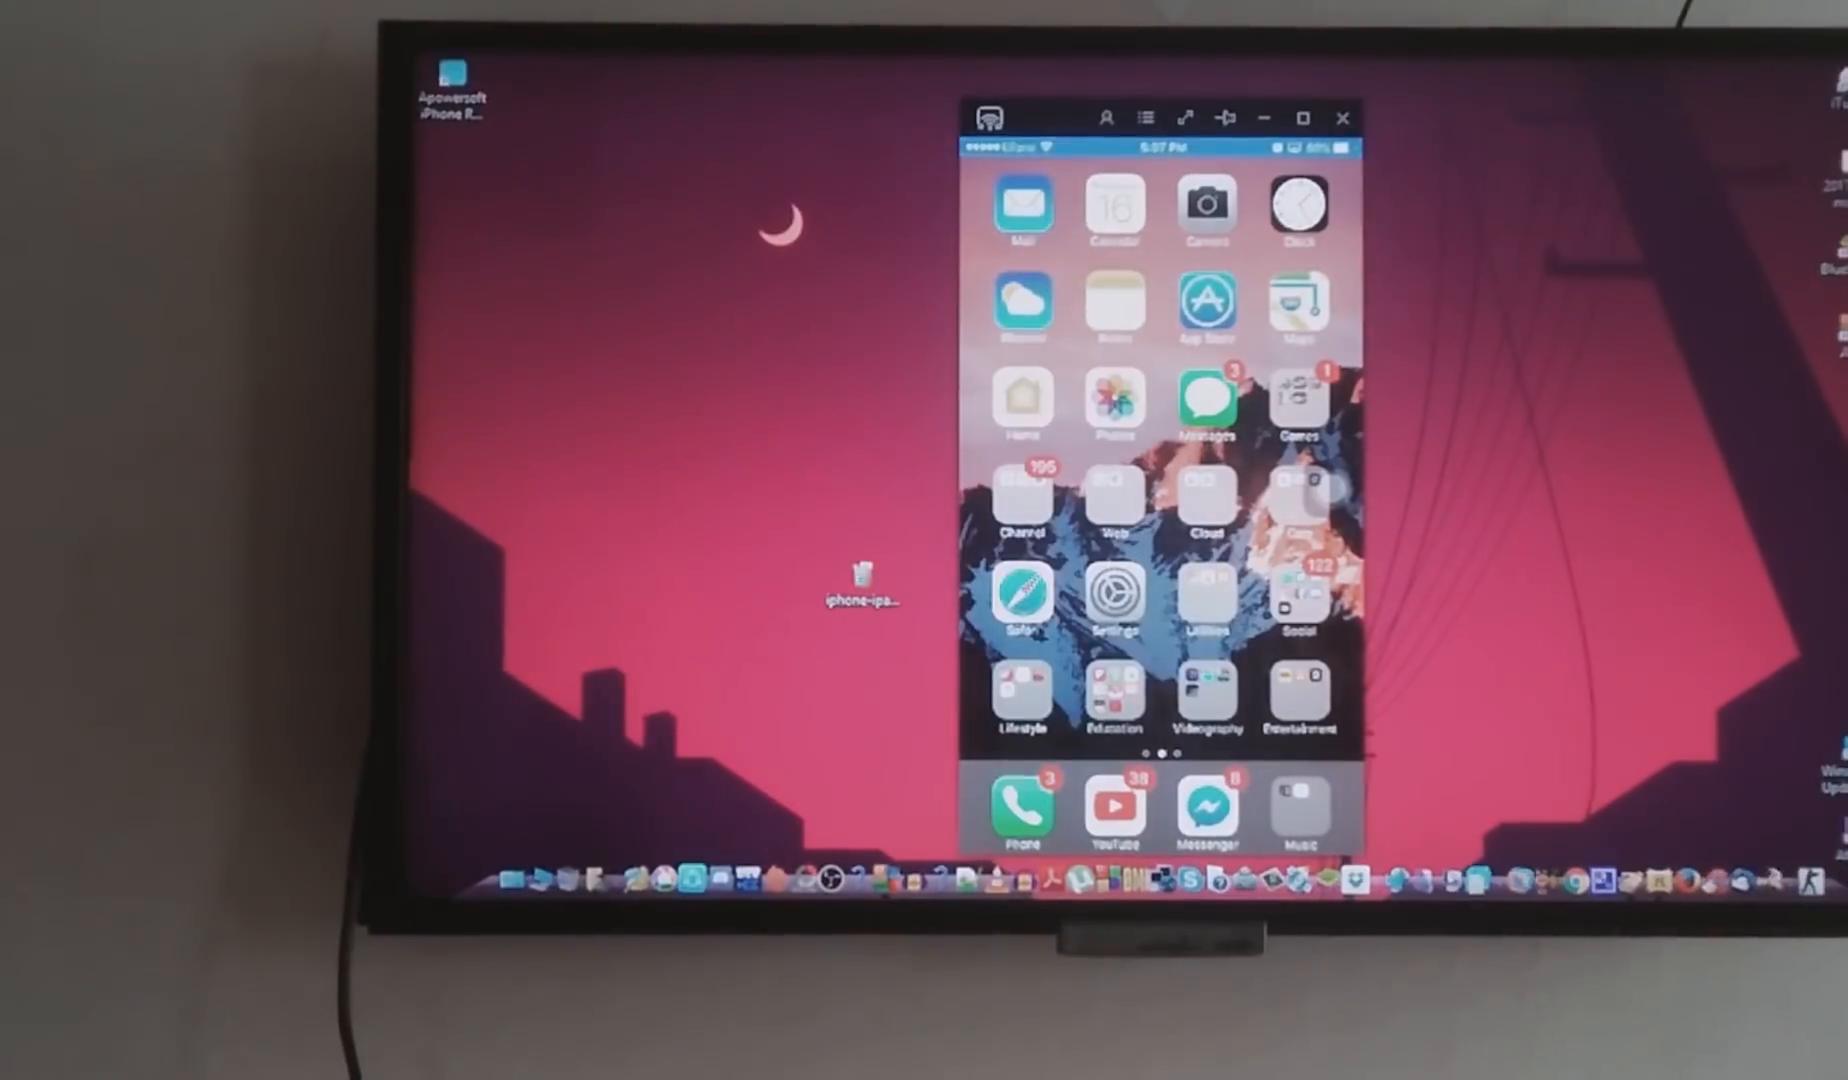
Switch the mirrored iPhone home screen to full-screen from the window toolbar.
left_click(1184, 118)
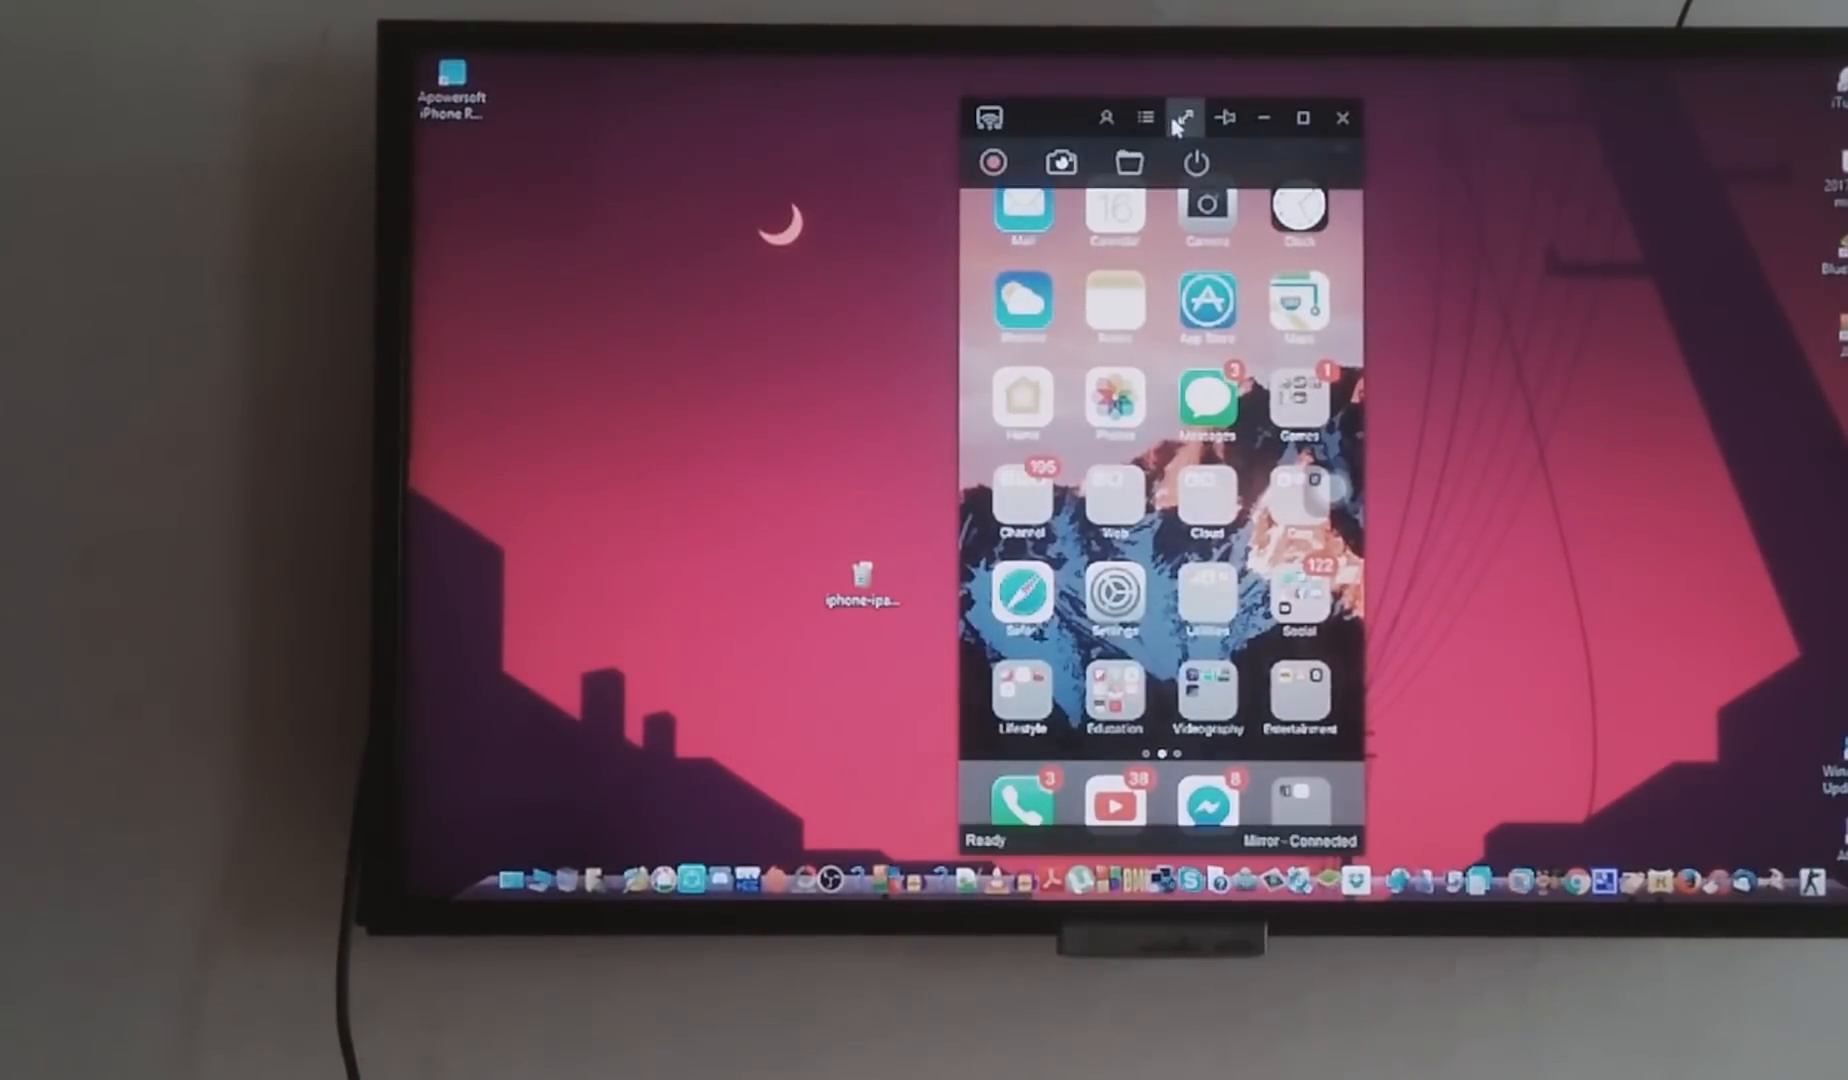
left_click(1184, 116)
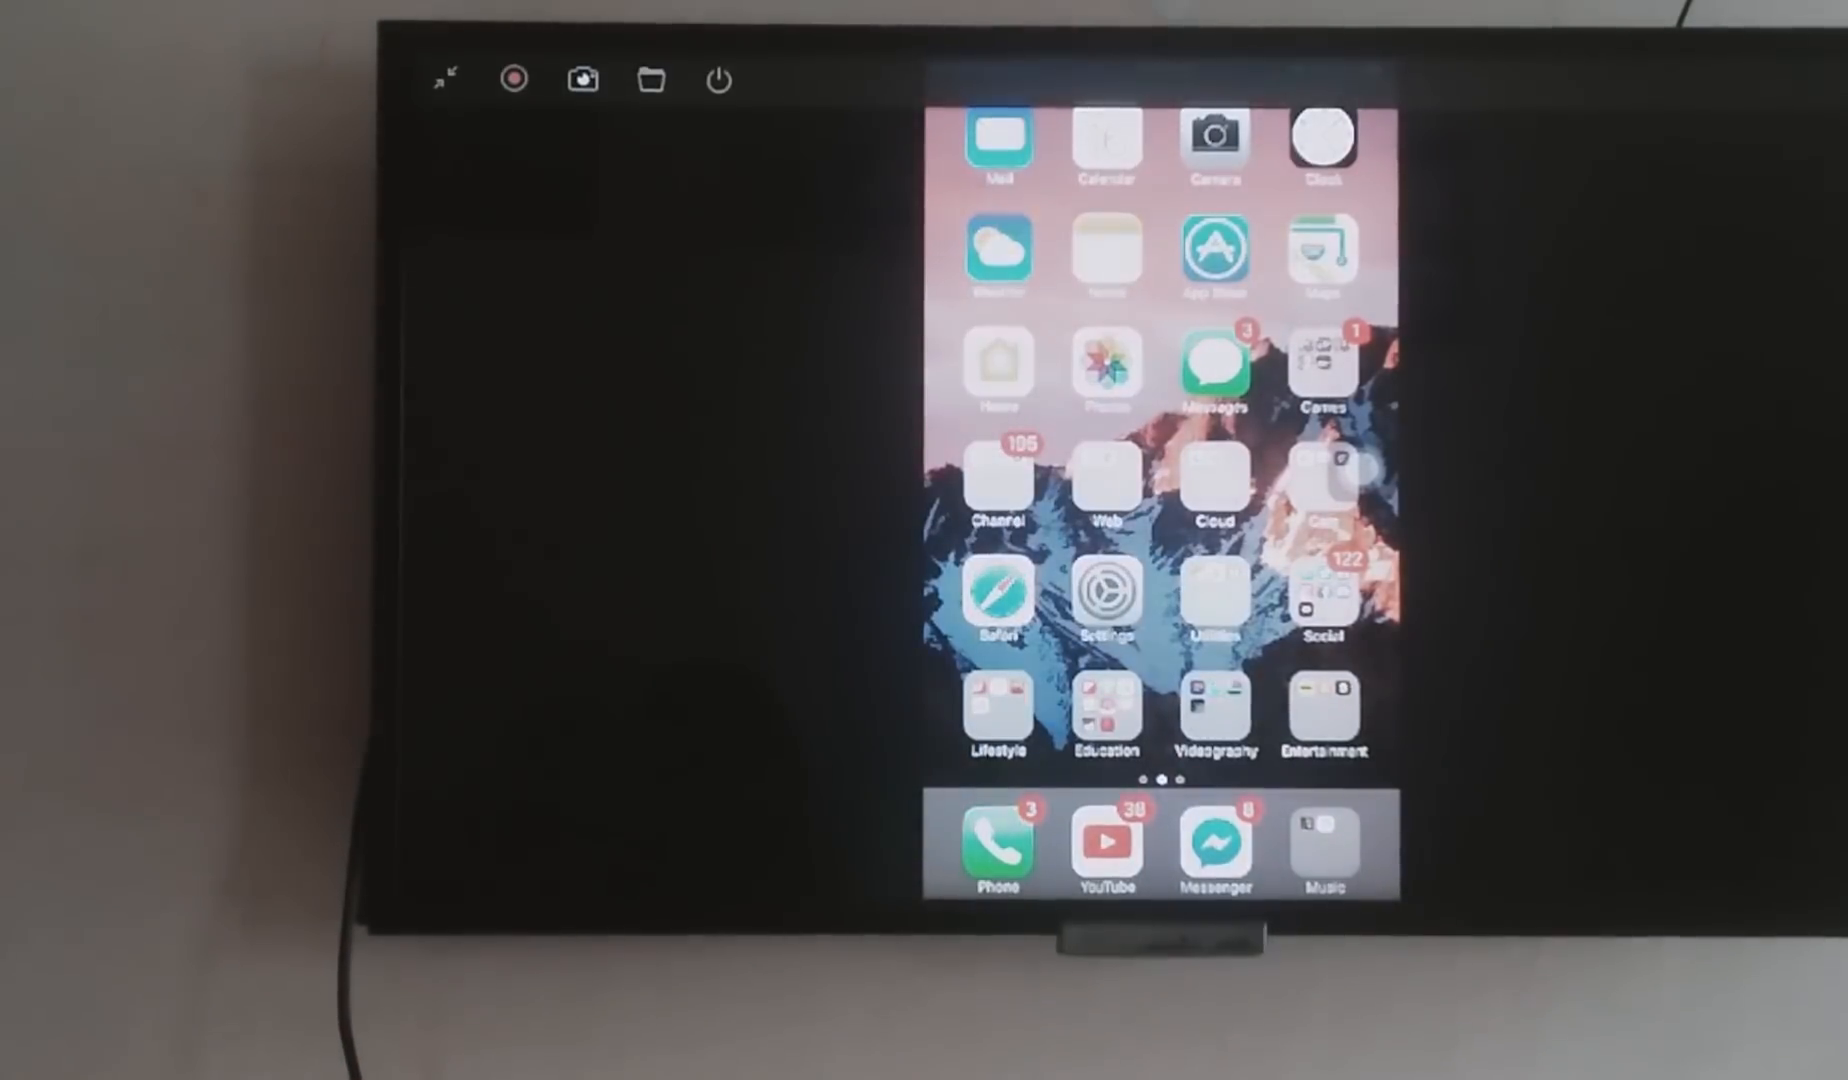